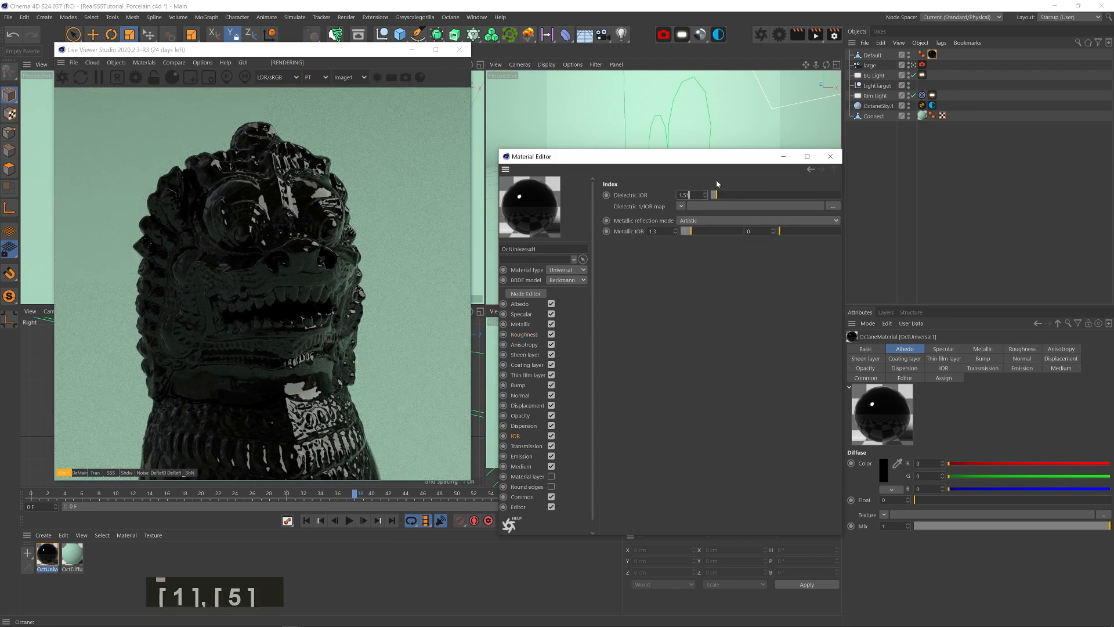
# Step: Review OctUniversal1's Transmission and Medium channels, then open its Octane node graph
pyautogui.click(526, 446)
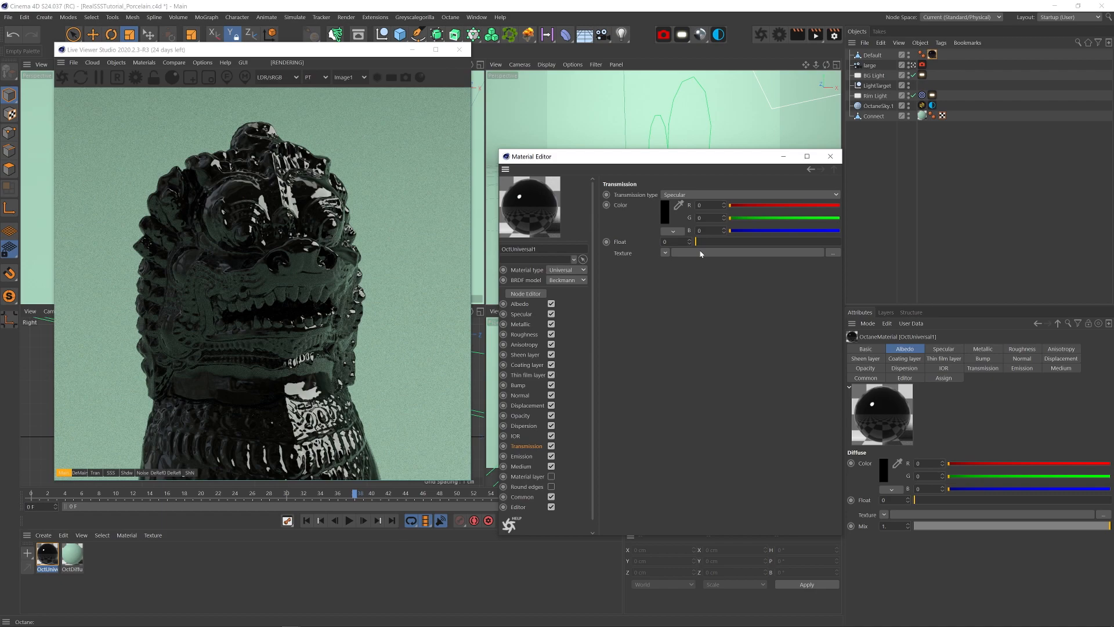
pyautogui.click(521, 466)
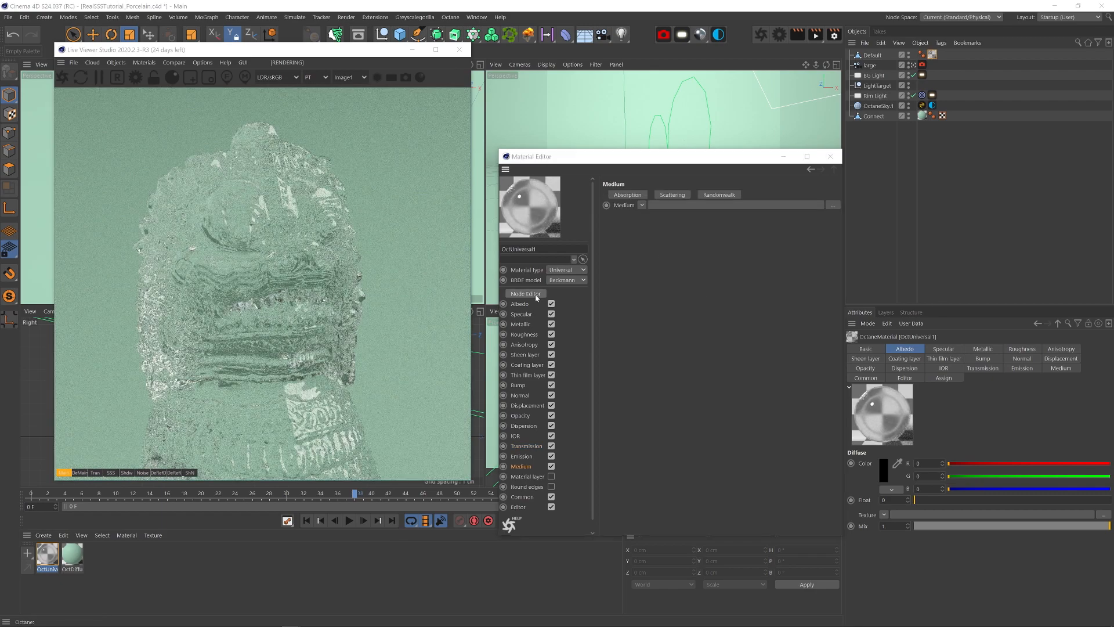
pyautogui.click(524, 294)
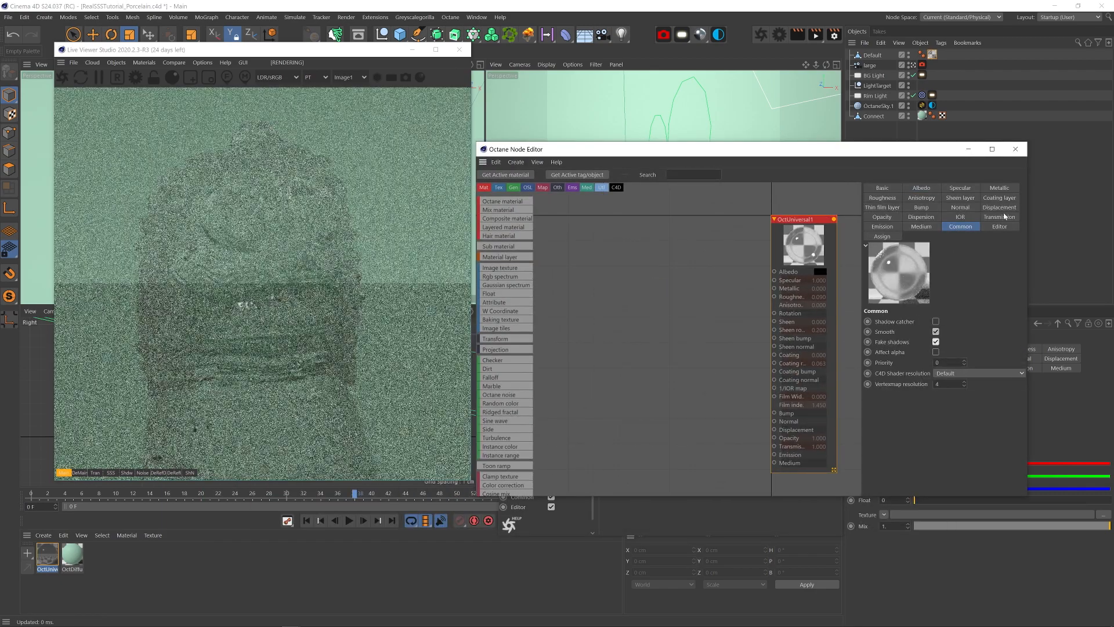
# Step: Build a RandomWalk medium whose albedo mixes two Noise nodes with an RgbSpectrum
pyautogui.click(924, 201)
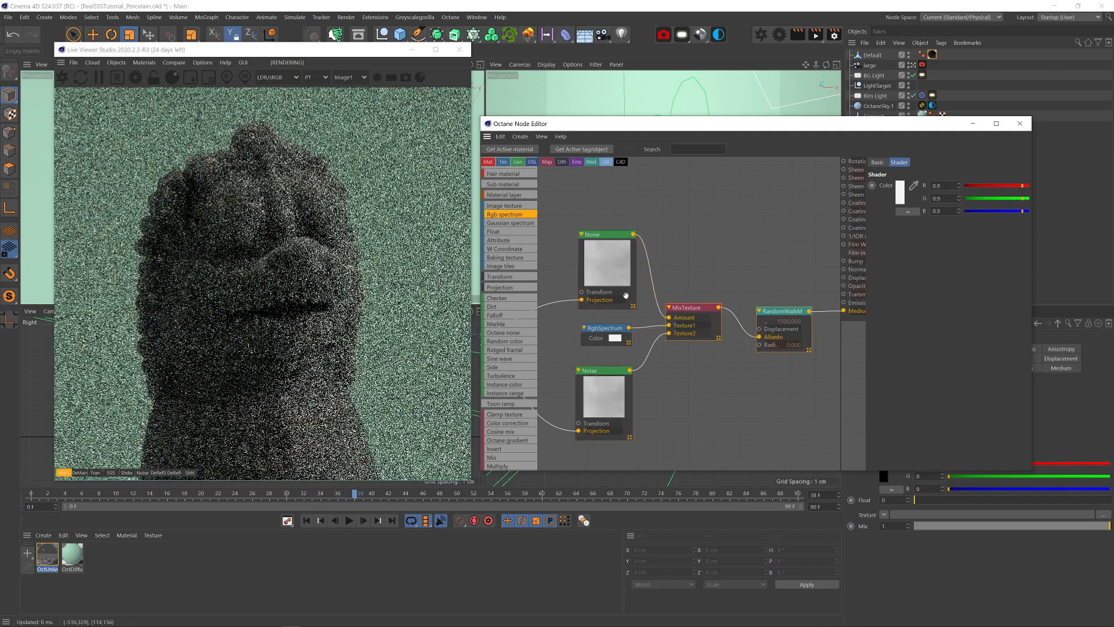
# Step: Set the top Noise node's type to Chips with raised contrast for crack lines
pyautogui.click(602, 370)
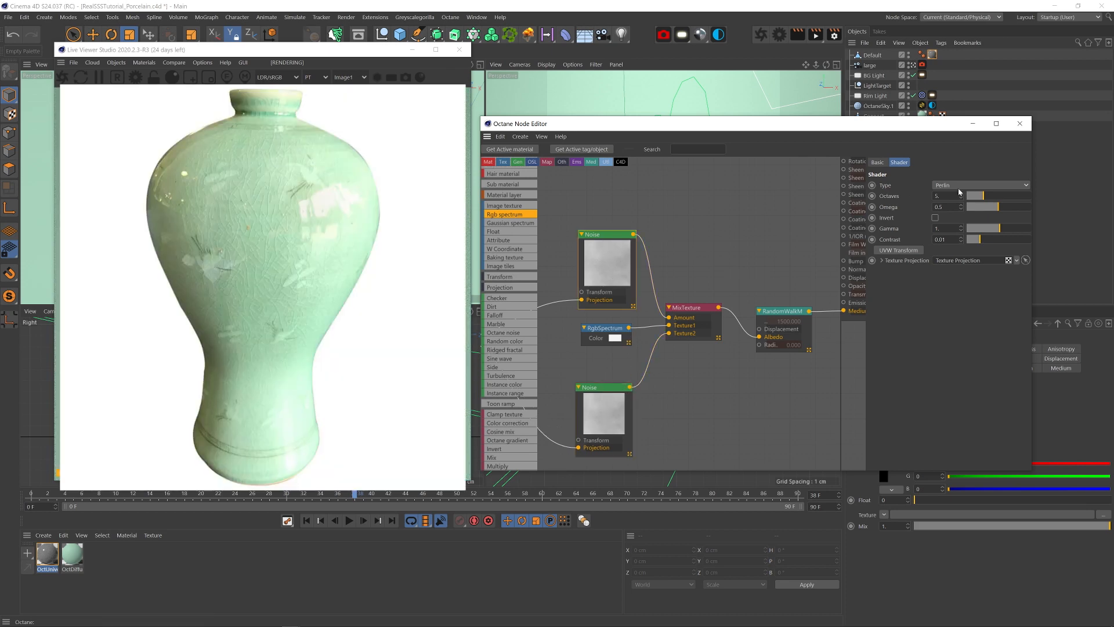
pyautogui.click(979, 184)
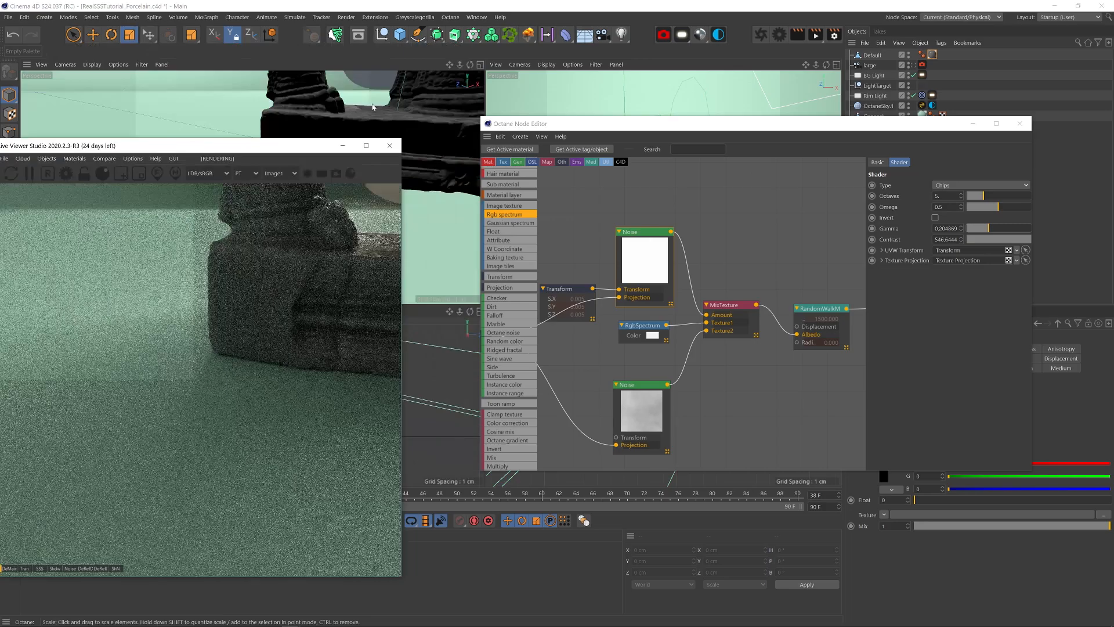
pyautogui.press('shift+up')
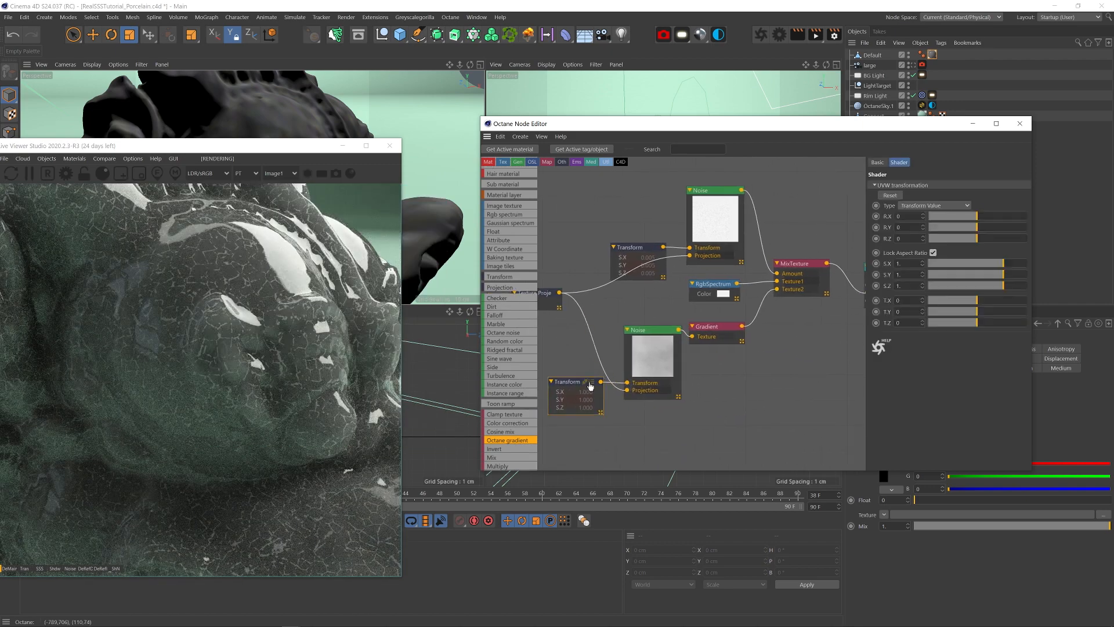
# Step: Solo the second noise and lower its octaves, contrast and omega, then save
pyautogui.rightClick(589, 386)
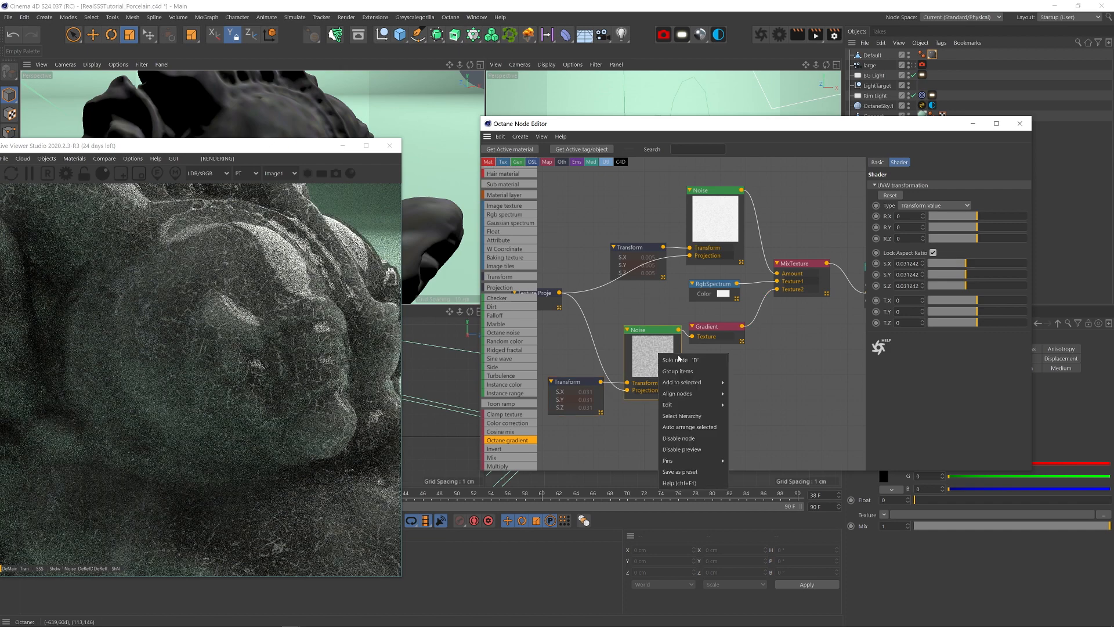
pyautogui.click(673, 360)
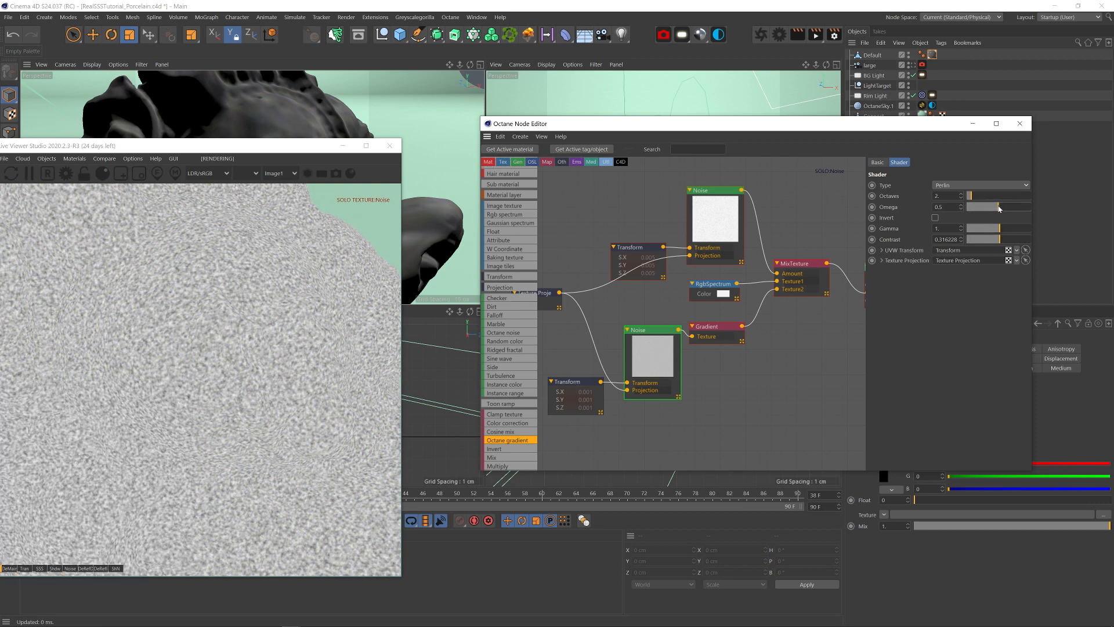
pyautogui.click(707, 326)
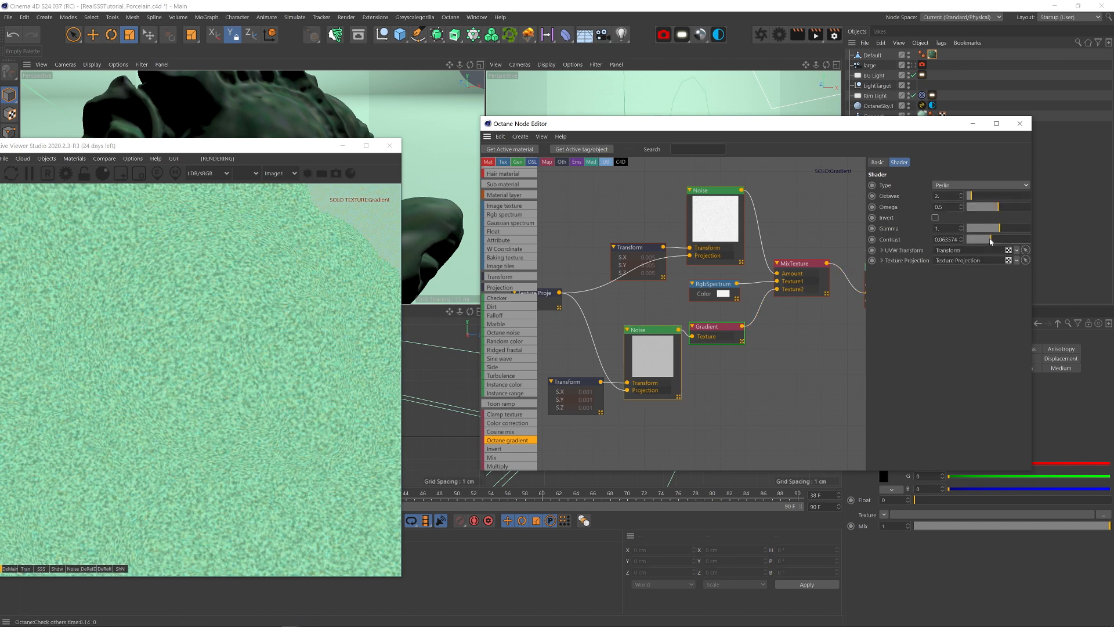
pyautogui.click(716, 327)
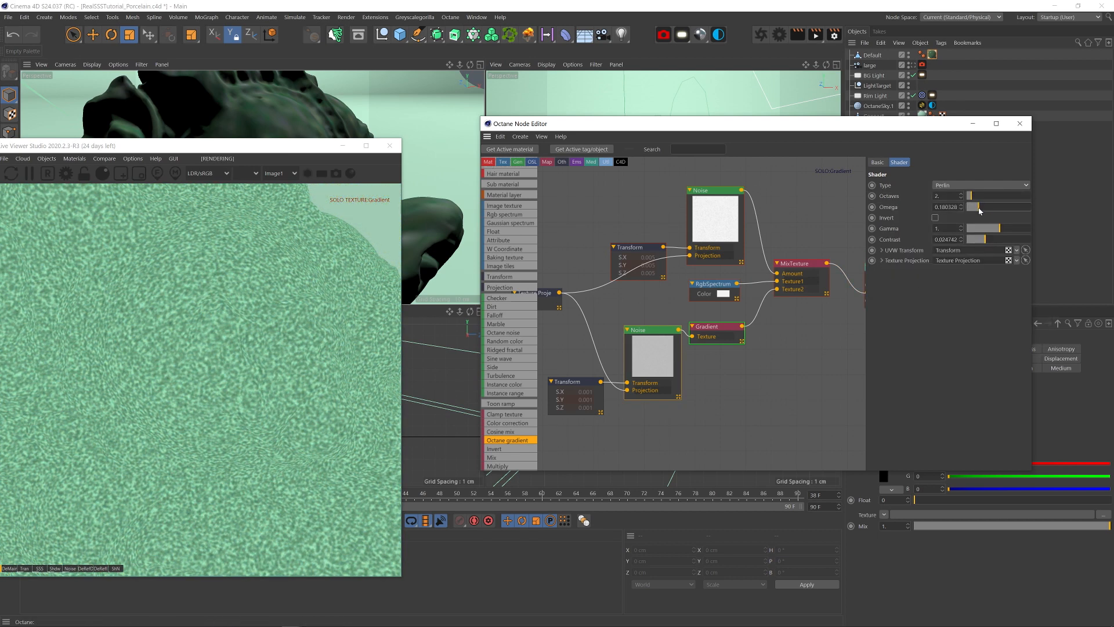
pyautogui.click(873, 250)
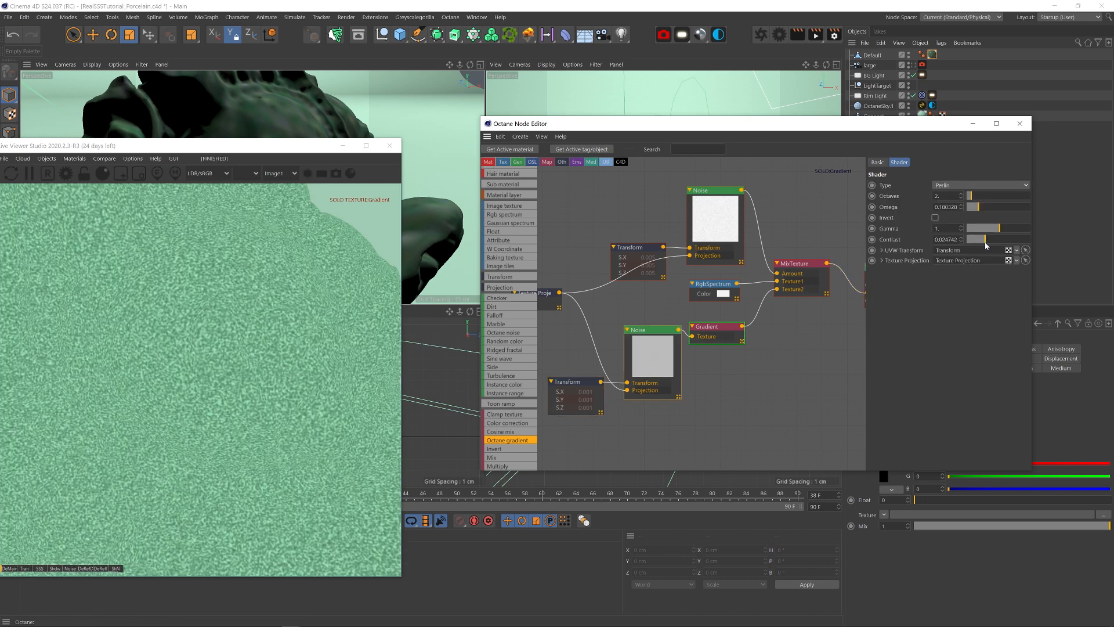
pyautogui.press('ctrl+s')
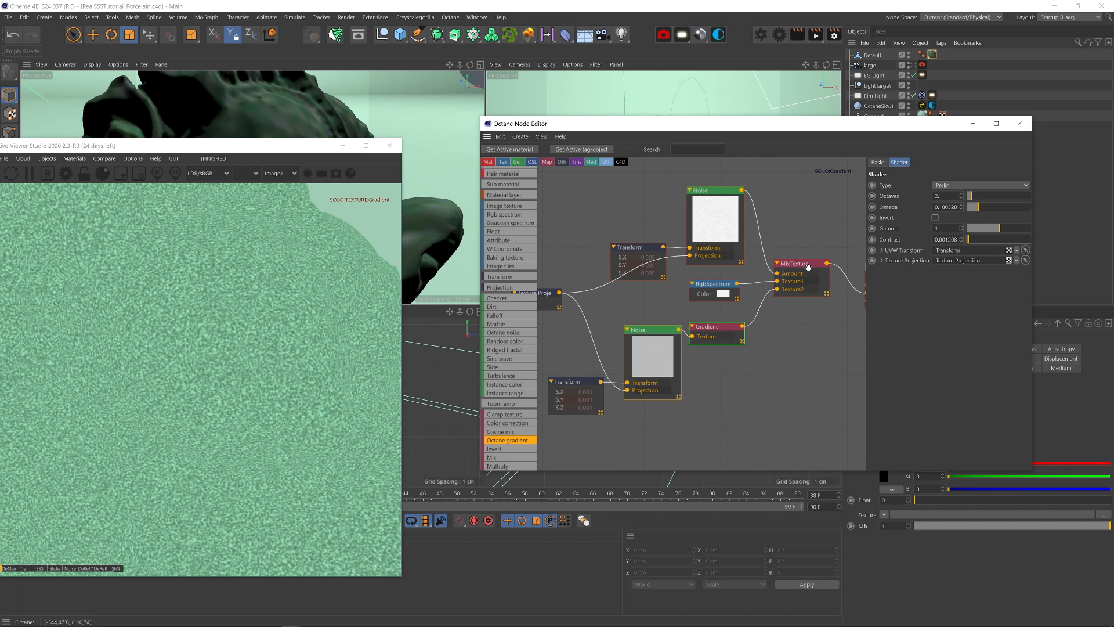
# Step: Solo MixTexture and set the Chips noise to Octaves 3, Omega 0.27, Contrast 20
pyautogui.click(722, 294)
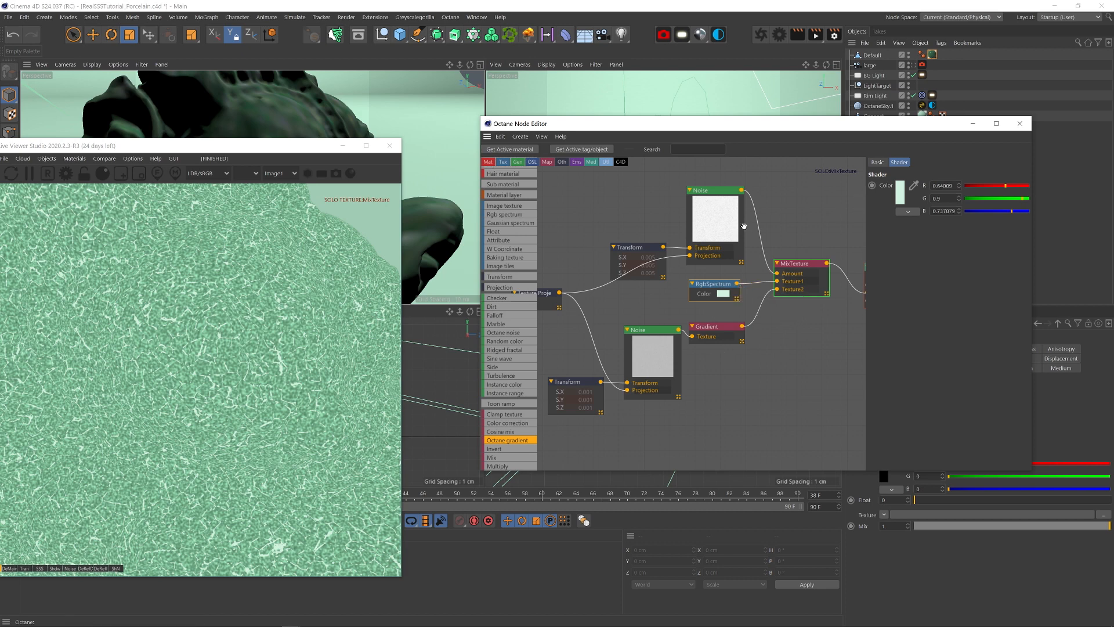
pyautogui.click(715, 190)
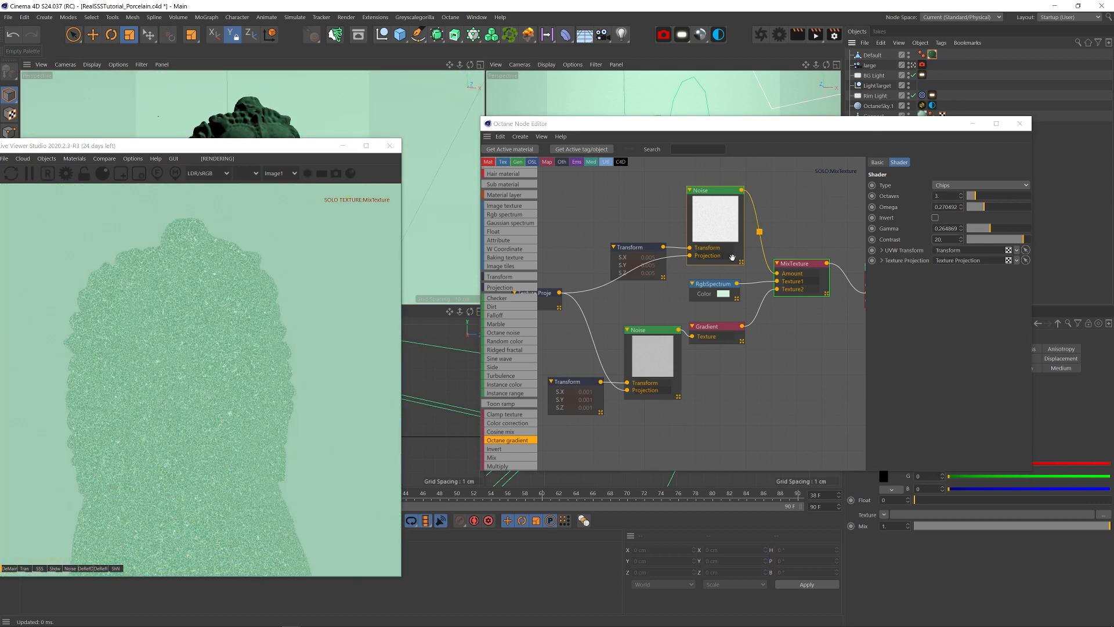
pyautogui.click(981, 185)
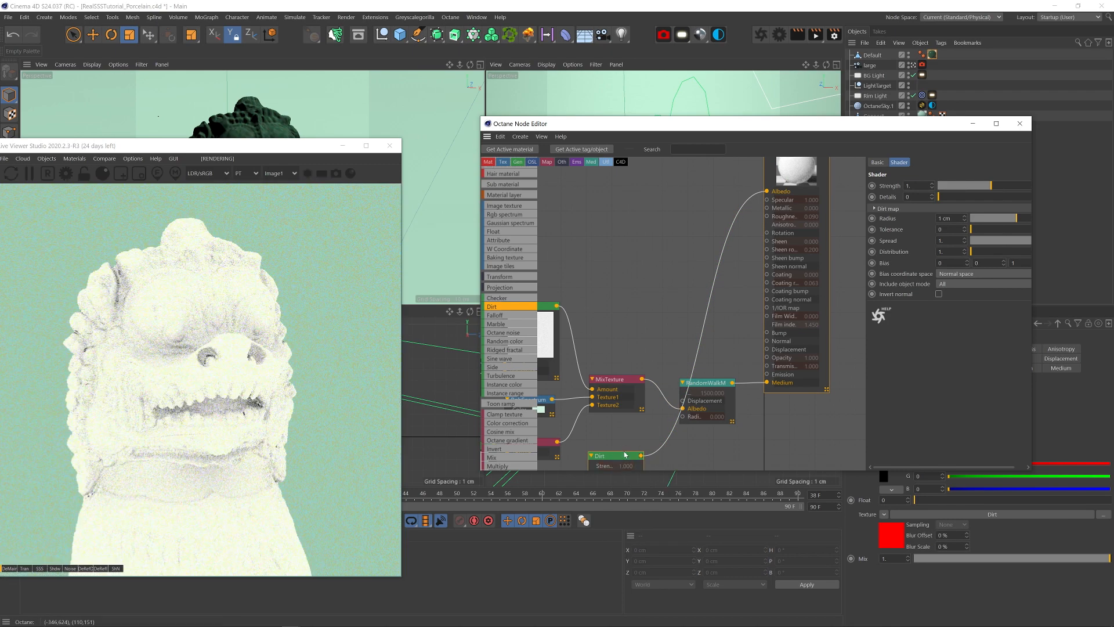
# Step: Set the Dirt node to strength 10, inverted normals, radius about 0.22 cm
pyautogui.click(939, 294)
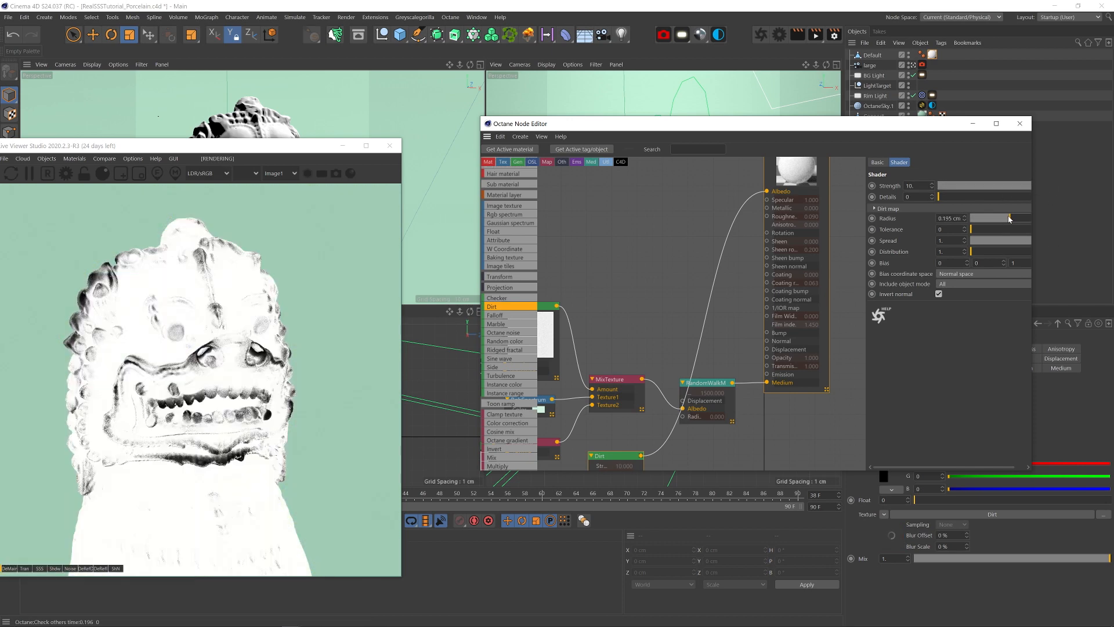
pyautogui.moveTo(995, 218); pyautogui.dragTo(1009, 218)
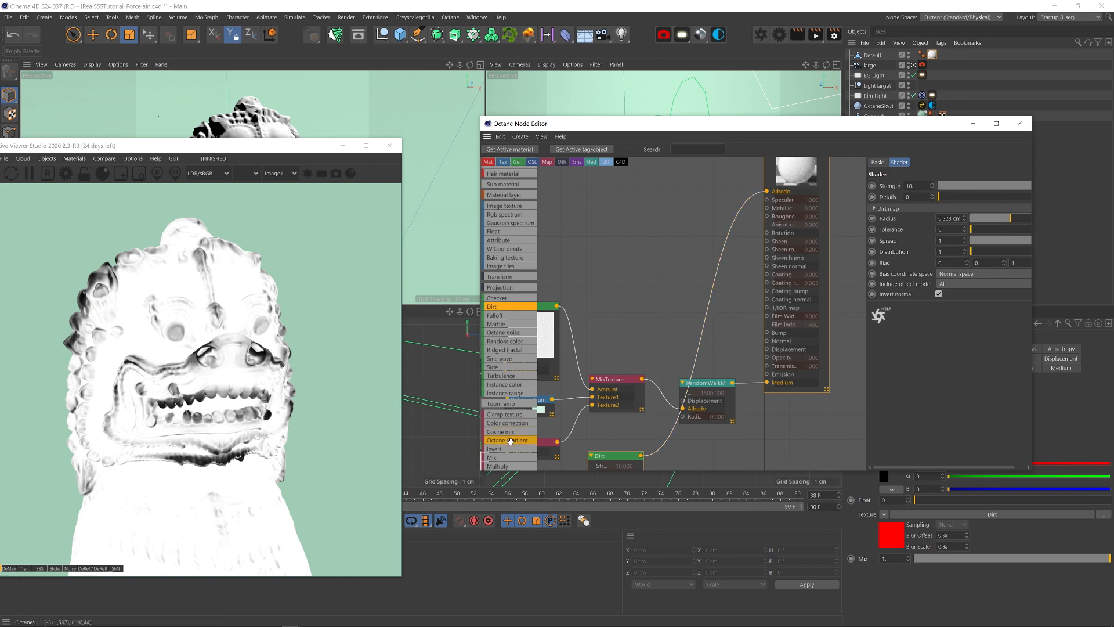
pyautogui.click(507, 439)
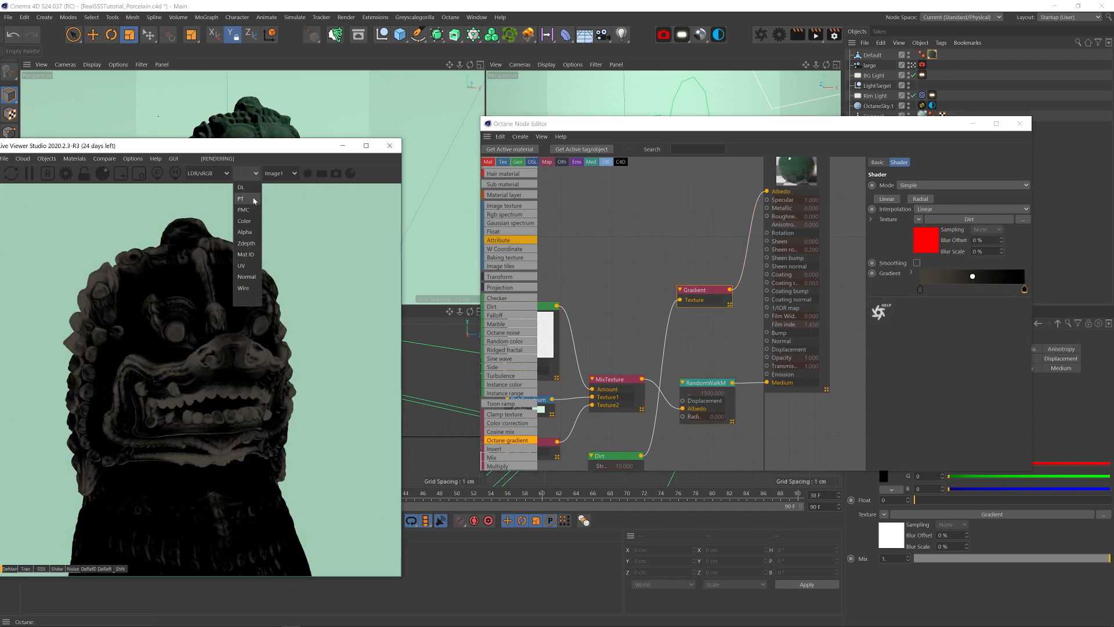
# Step: Switch the preview to path tracing and give the dirt gradient knot a yellowish brown colour
pyautogui.click(242, 199)
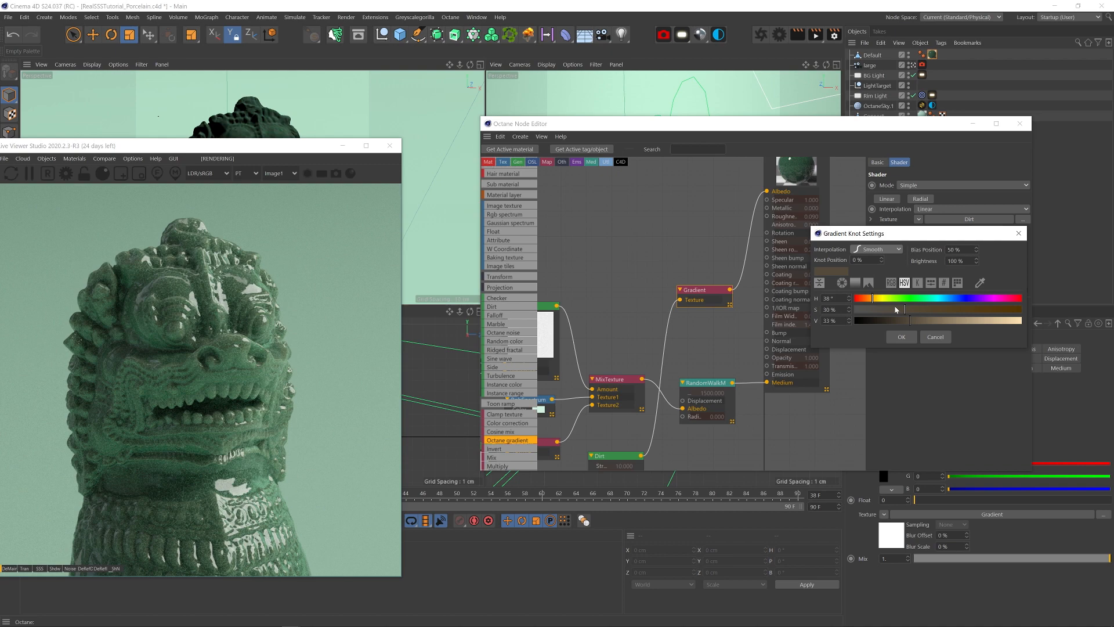
pyautogui.click(900, 336)
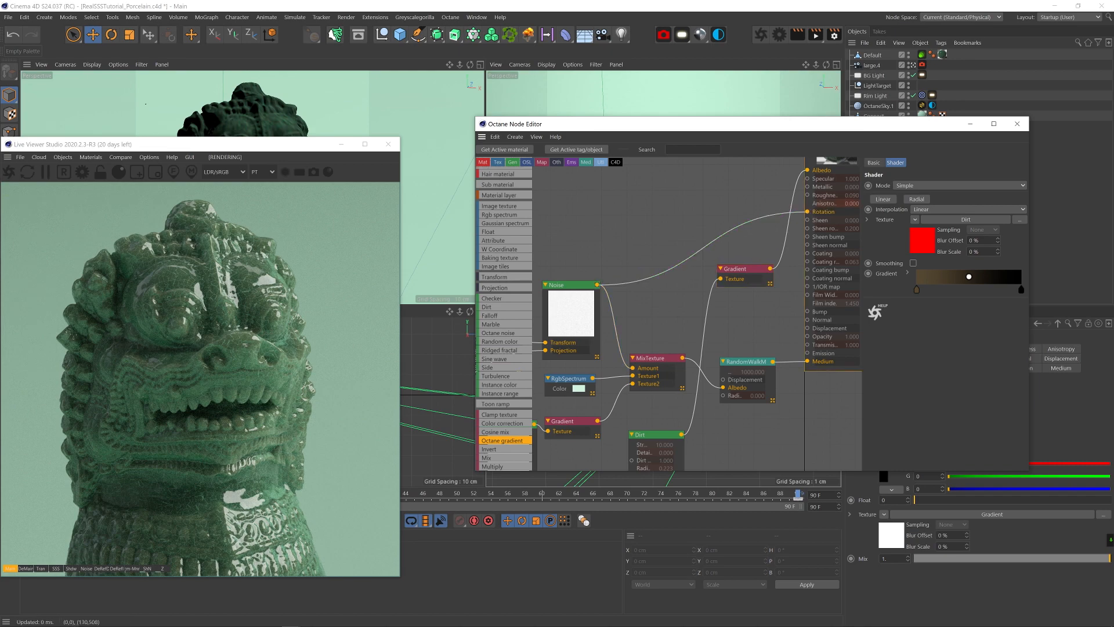
# Step: Set the material's Anisotropy to 0.5 in the Anisotropy tab
pyautogui.click(921, 172)
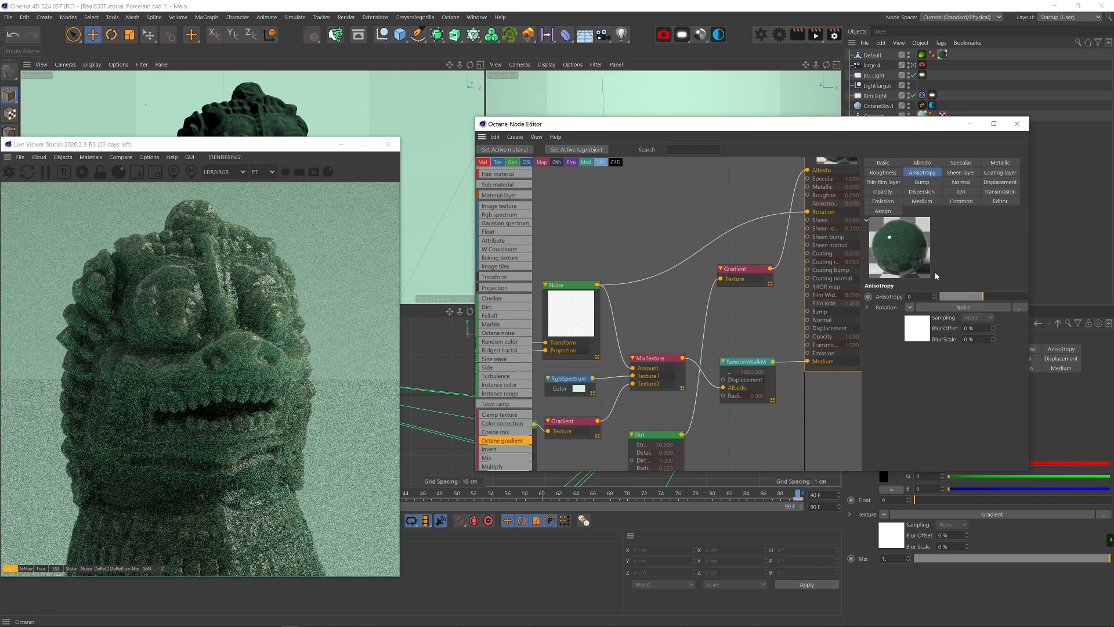
pyautogui.write('0.5')
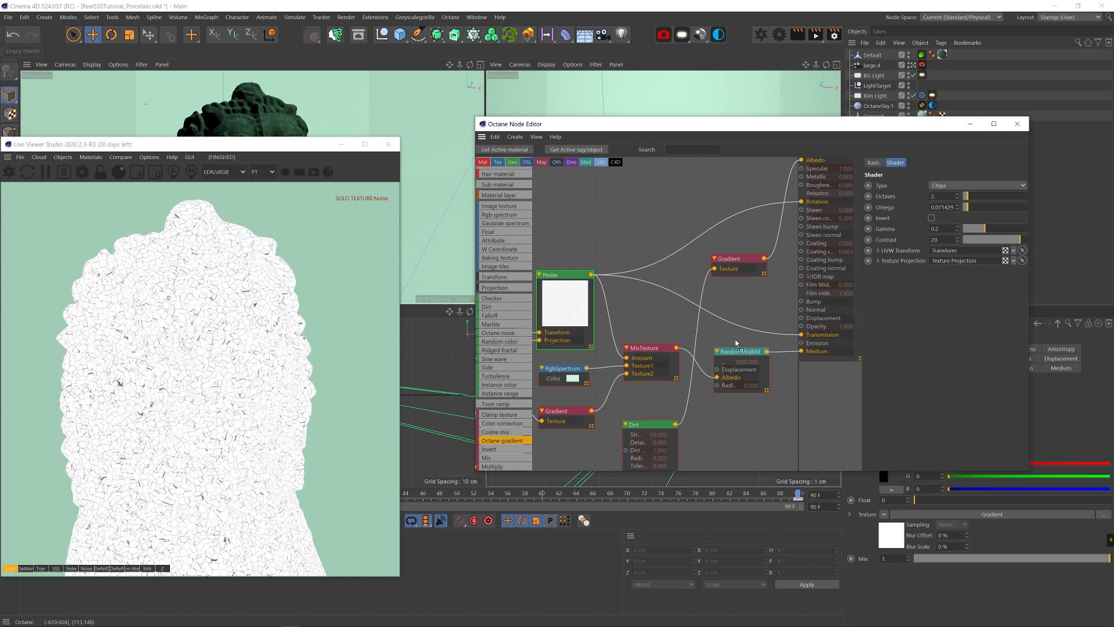
# Step: Plug the Chips noise through a new Gradient into the Transmission input
pyautogui.click(739, 321)
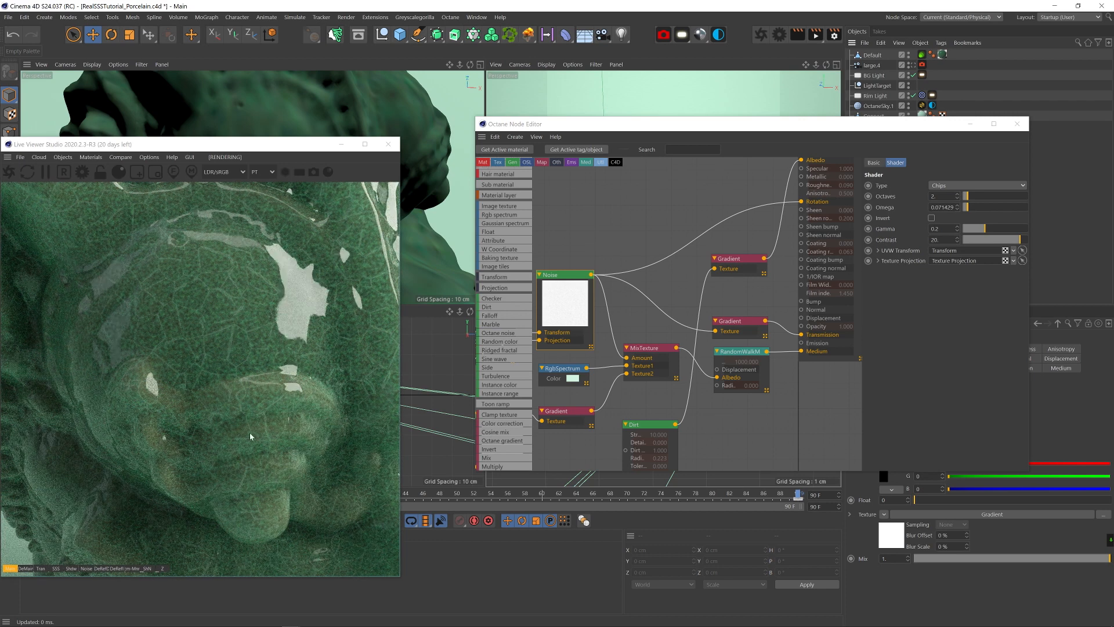
pyautogui.moveTo(115, 297)
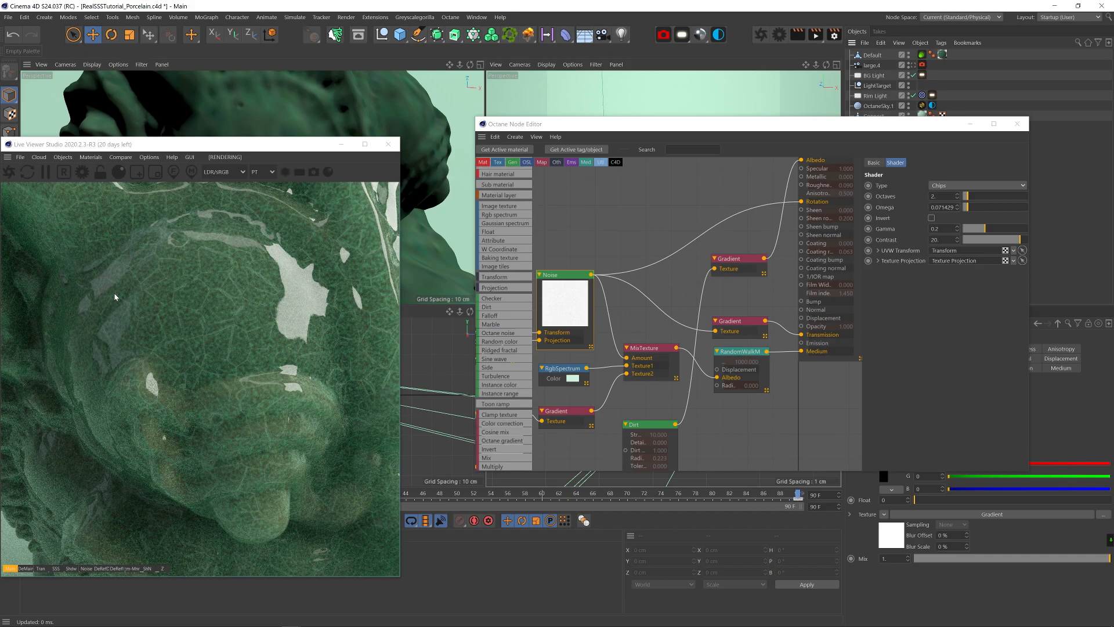